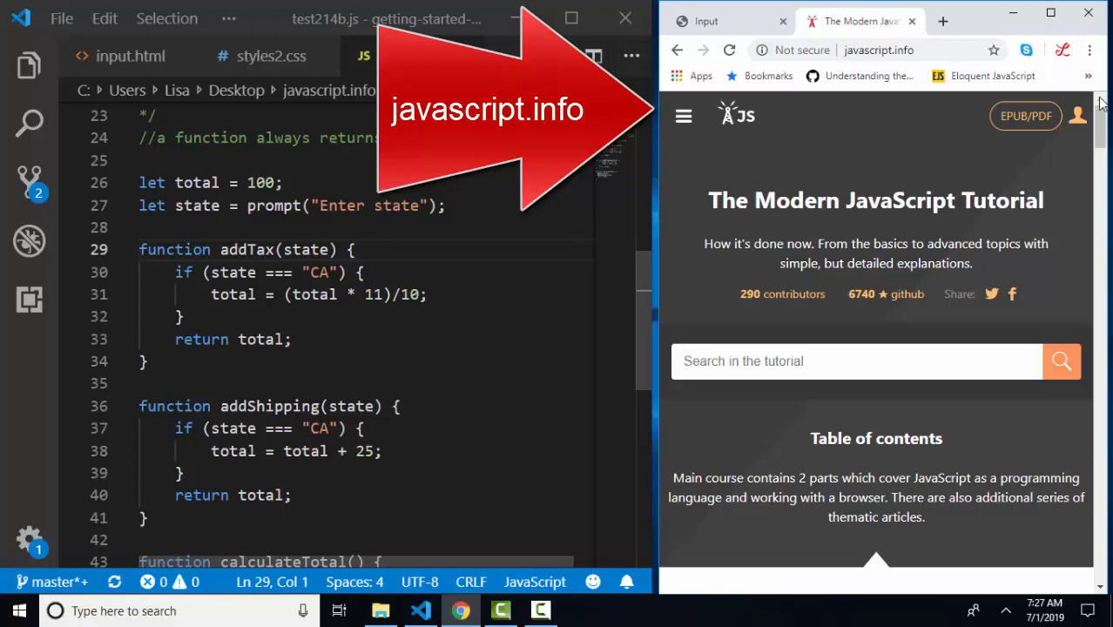
Skim the javascript.info contents, then switch to the local Input form tab
scroll(down, 3)
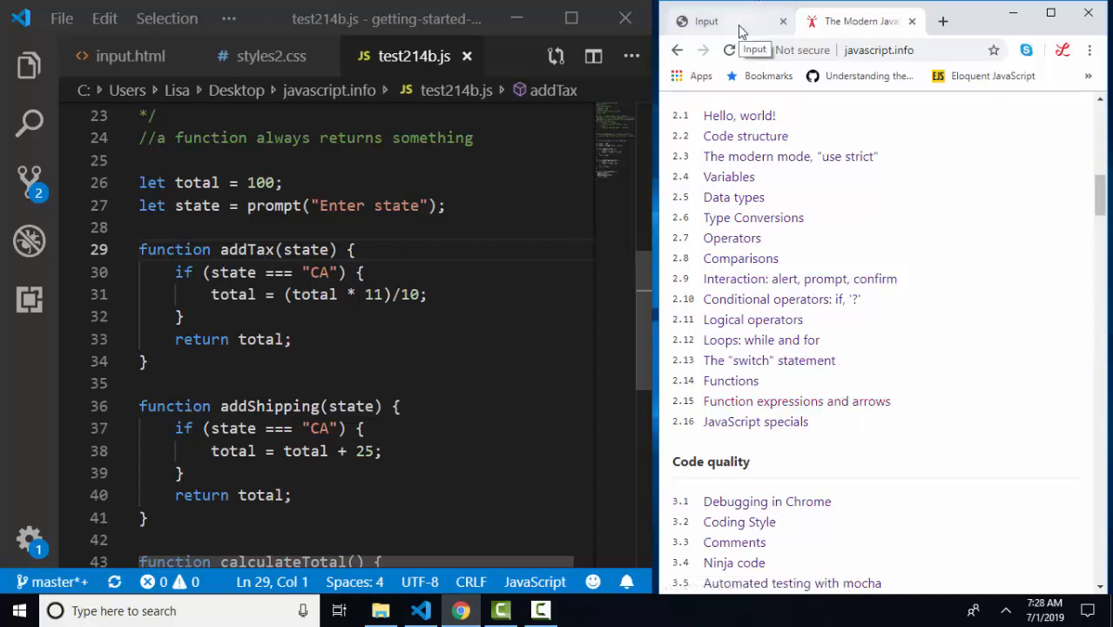
click(706, 21)
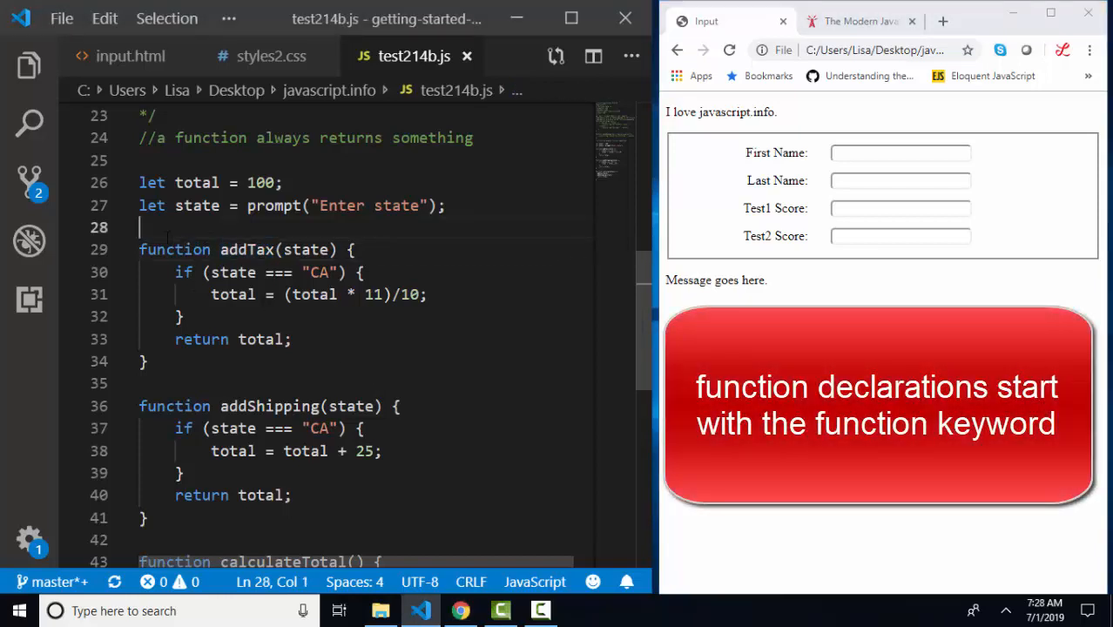
Add '//function declaration' and '//function expression' comment lines above addTax
text(//function declaration)
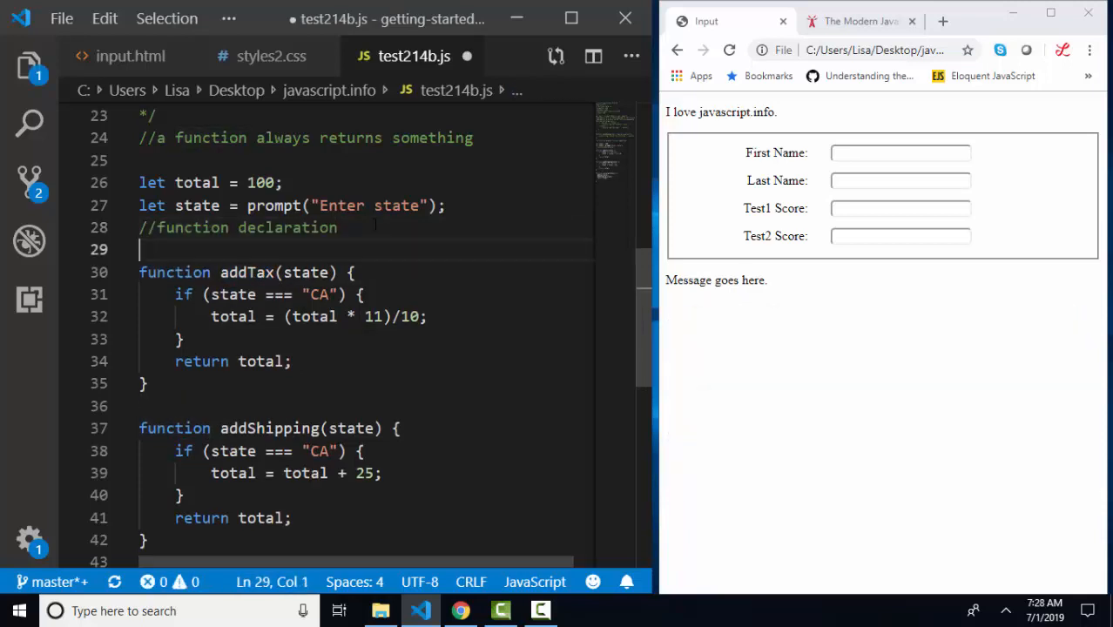
text(//function expr)
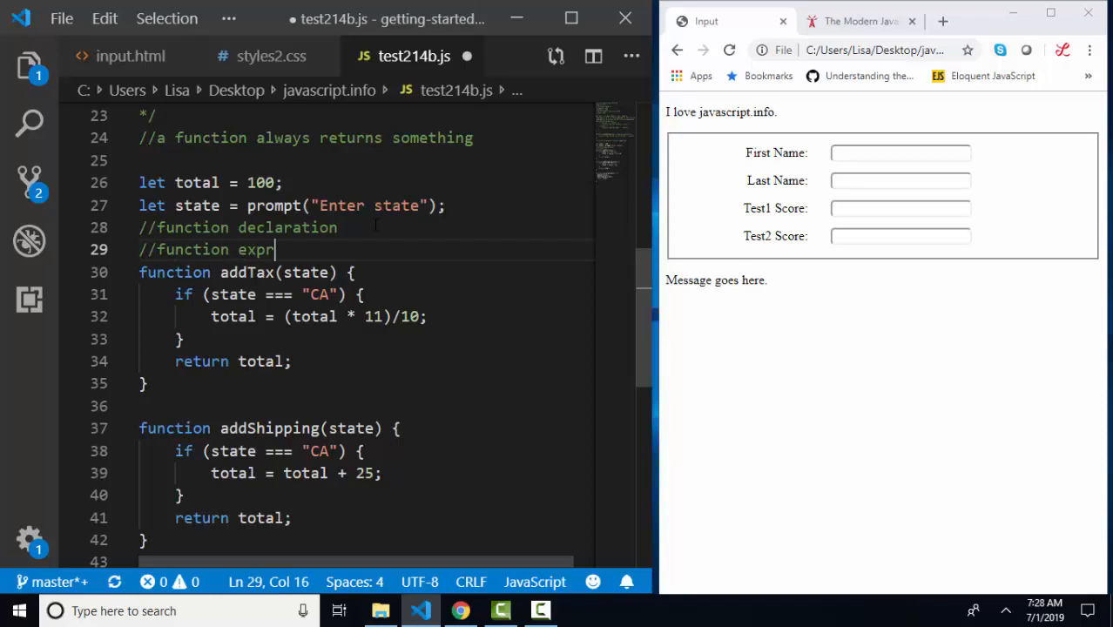
text(ession)
click(365, 272)
text(let )
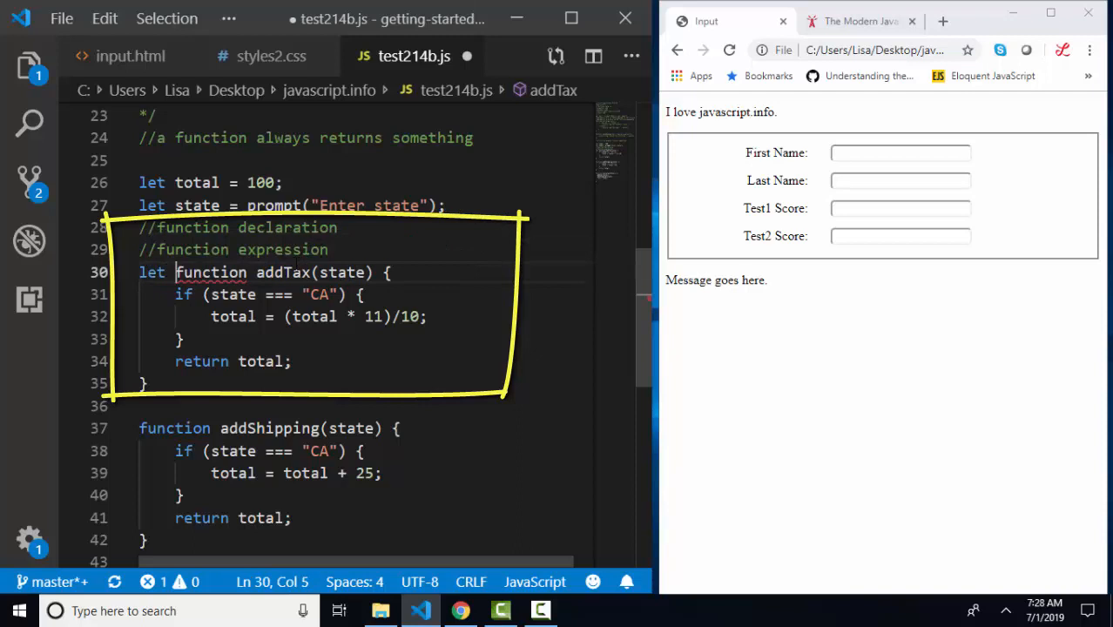
Rewrite addTax as 'let addTax = function (state) {…};' with a closing semicolon
double_click(283, 273)
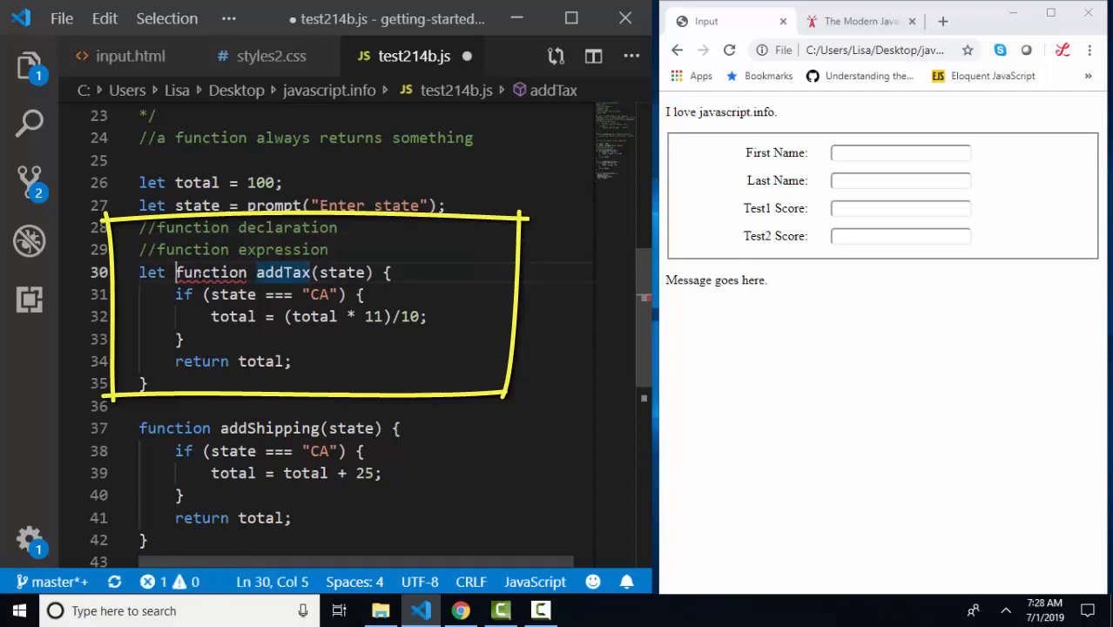
text(addTax =)
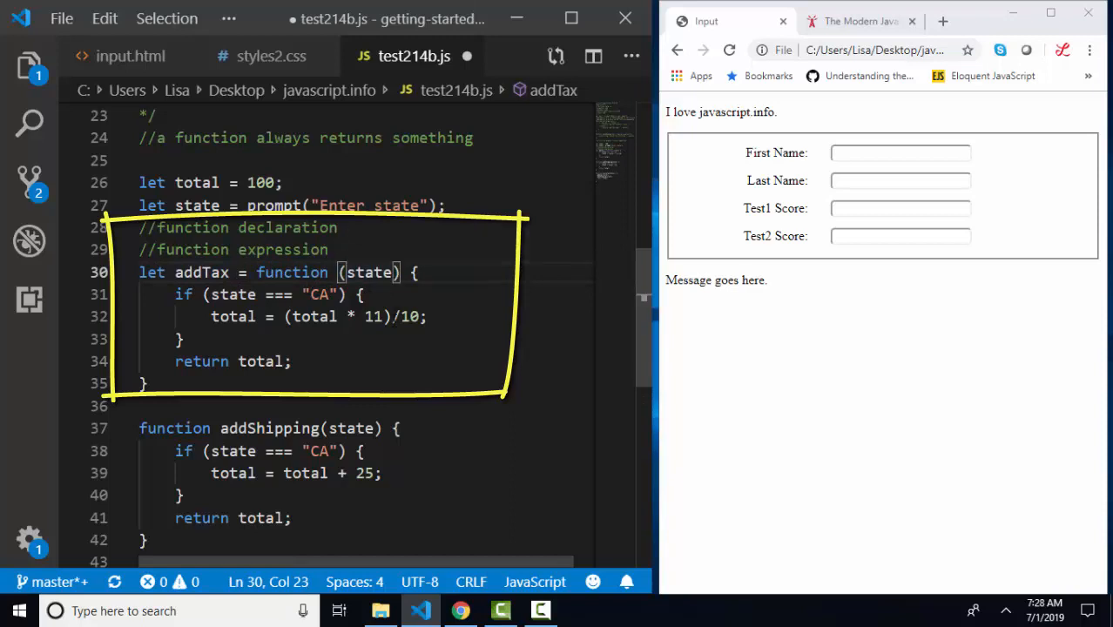
double_click(201, 272)
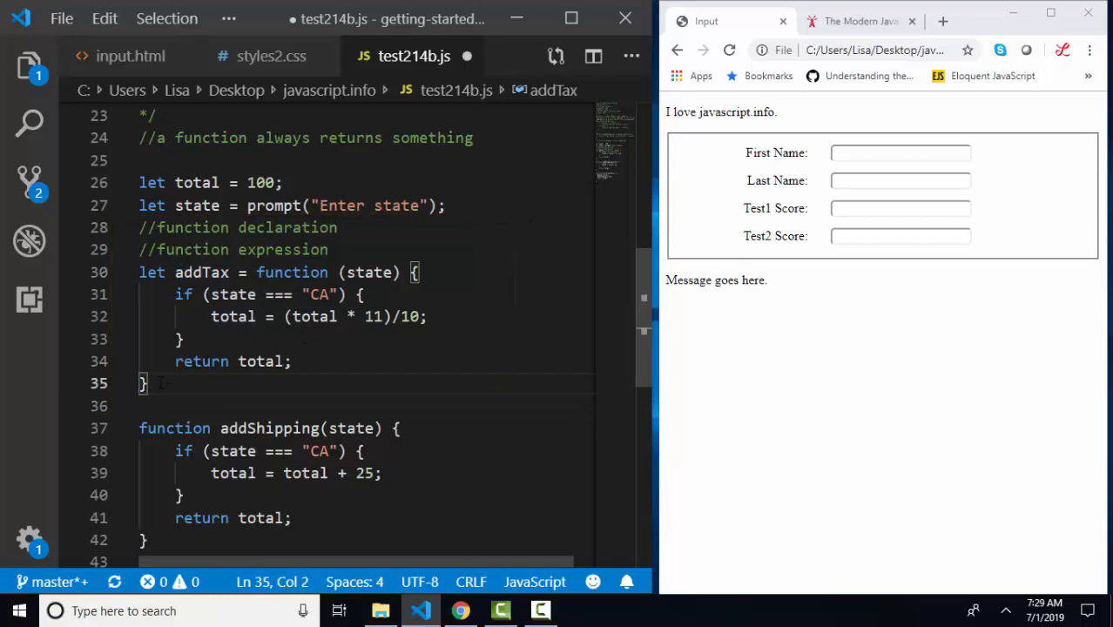
text(;)
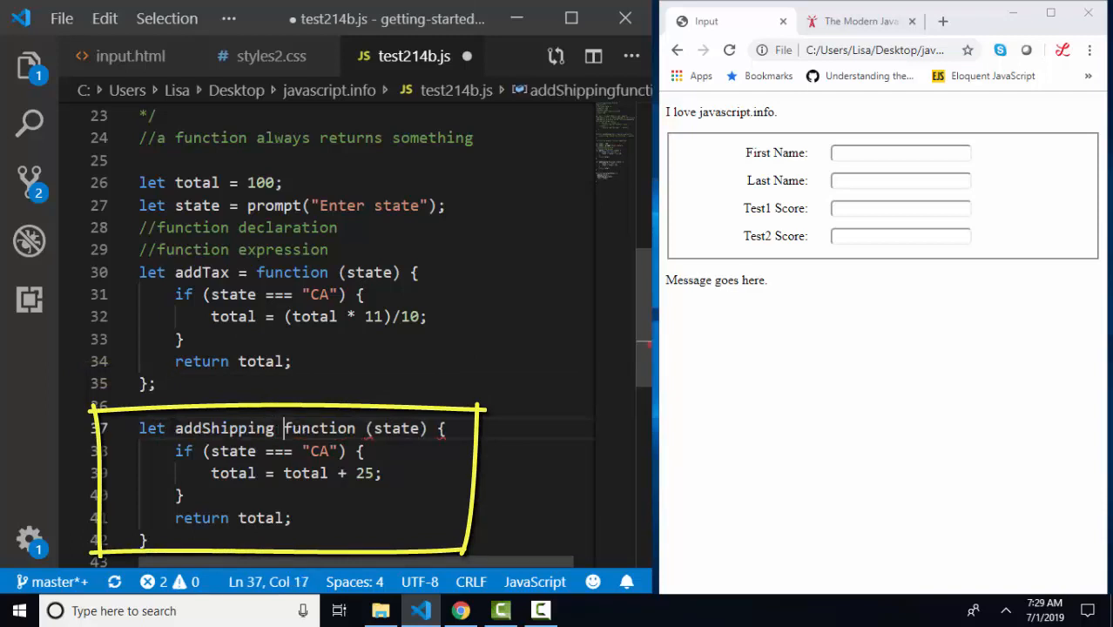
Prefix addShipping and calculateTotal with let as 'let name = function(...)' expressions
scroll(down, 3)
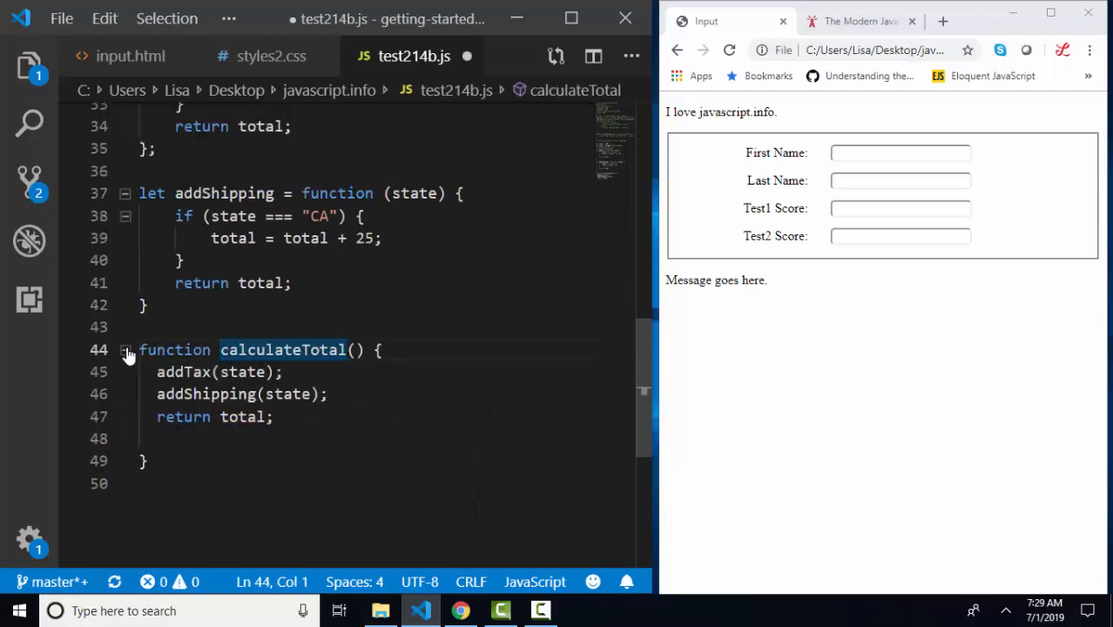
text(let)
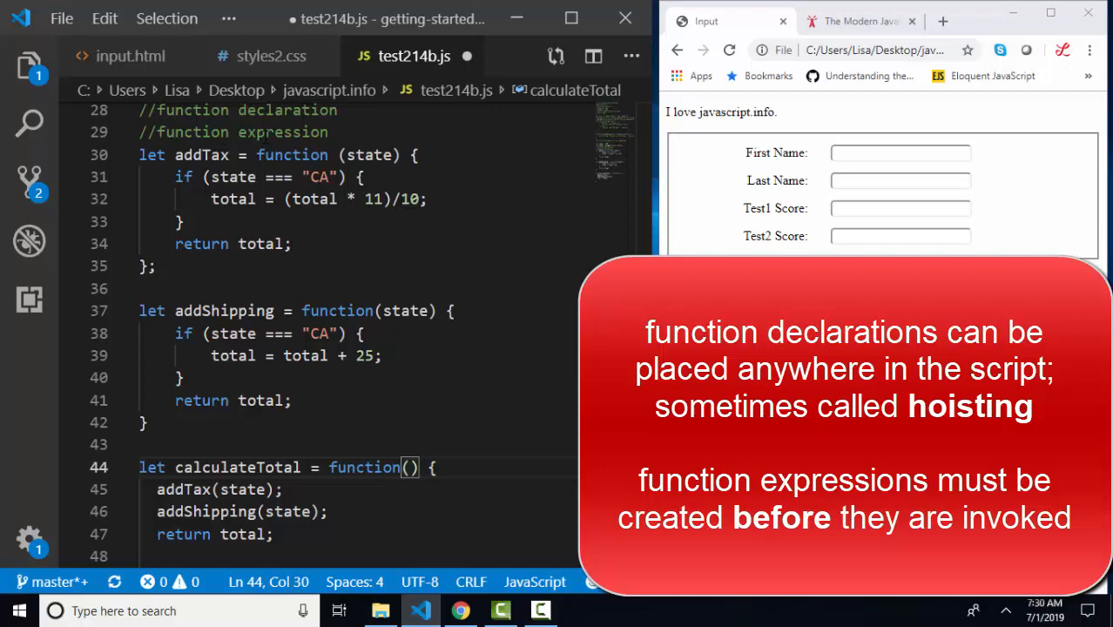
Close addShipping and calculateTotal with semicolons and save test214b.js
double_click(201, 155)
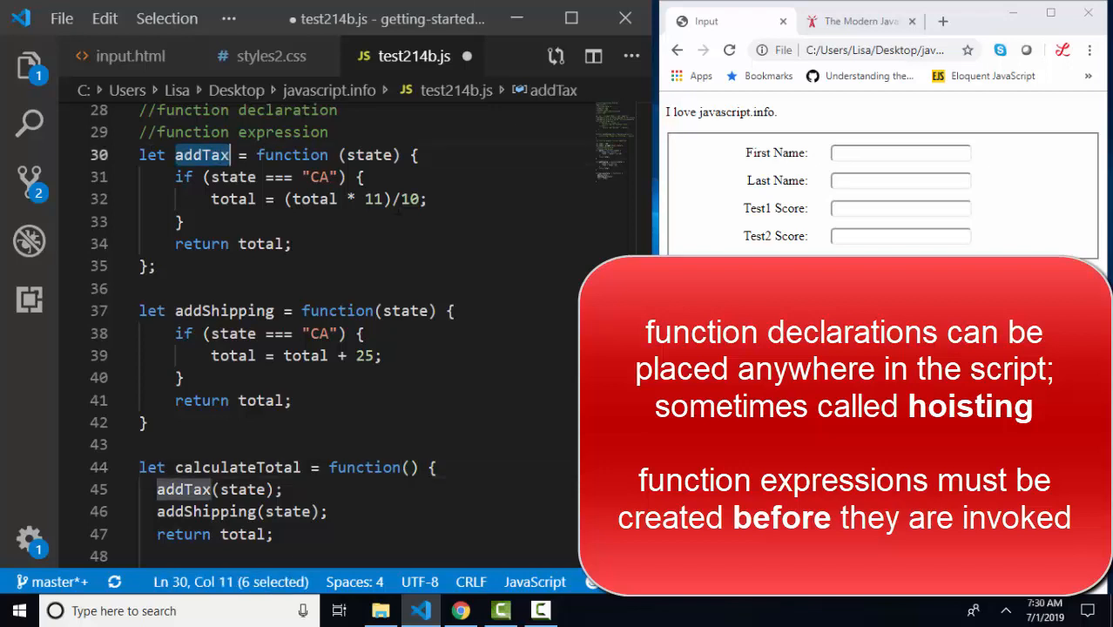
drag(113, 140, 419, 288)
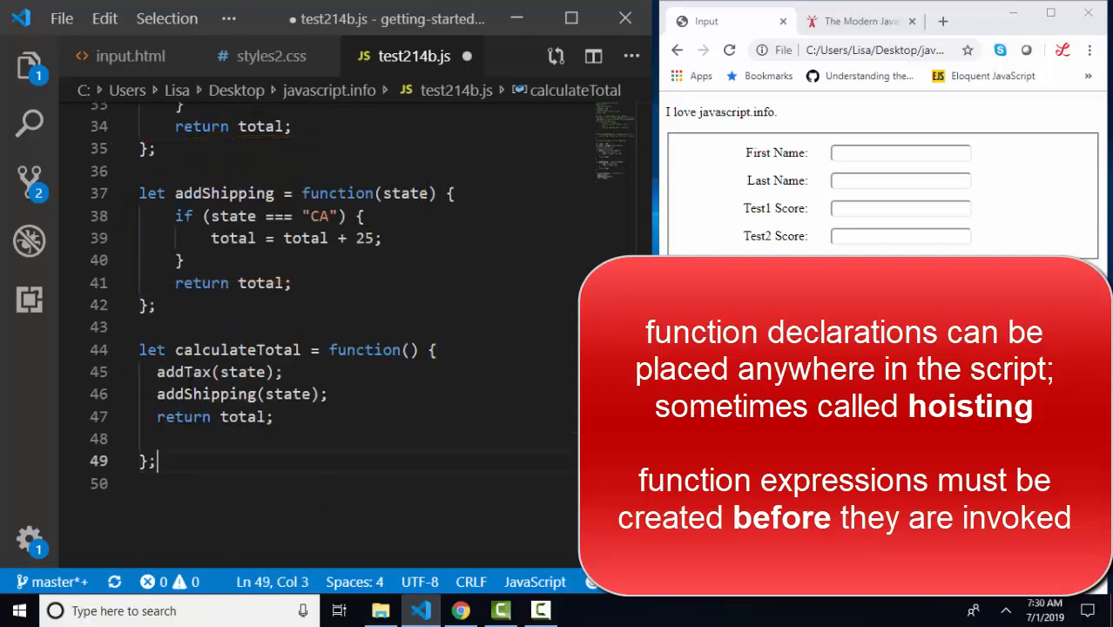
double_click(206, 393)
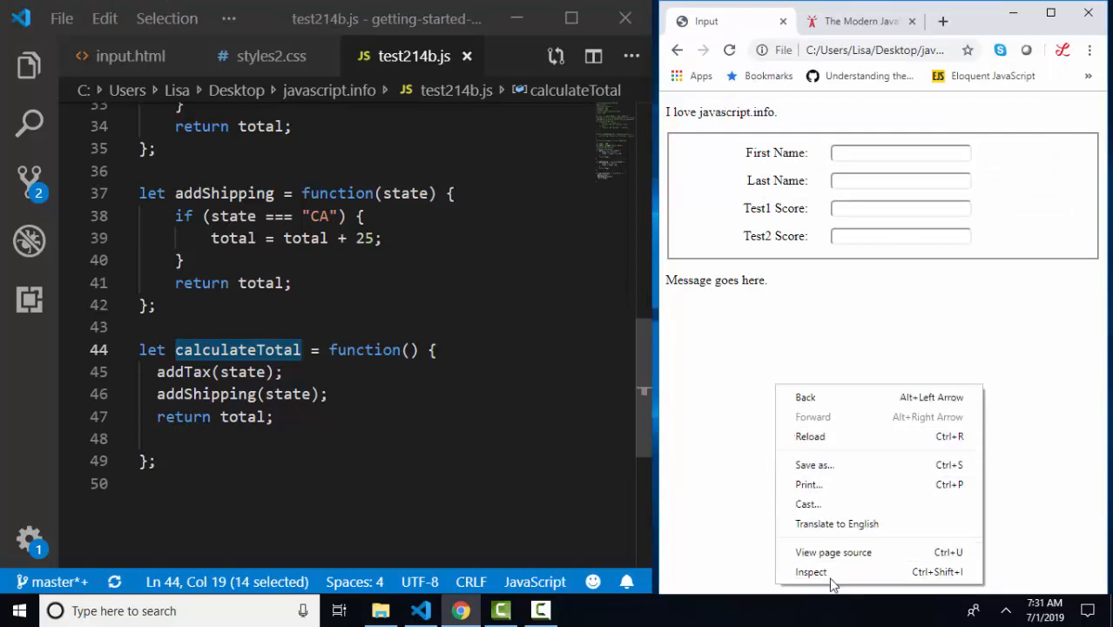
Run calculateTotal(); in Chrome's developer console, which returns 100
click(811, 572)
text(calculateTotal()
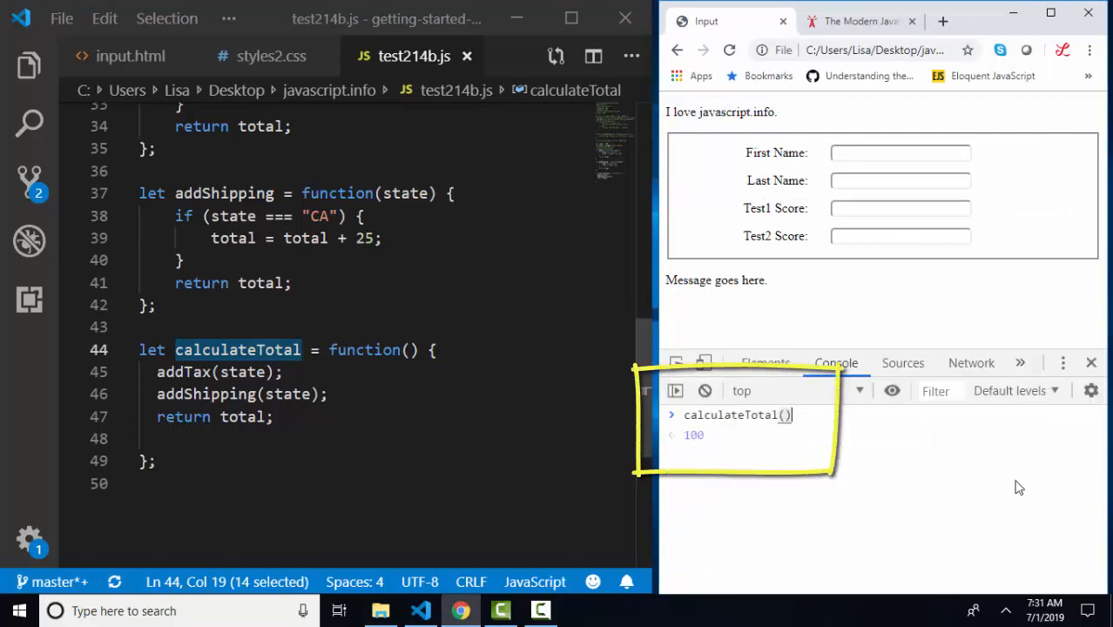
text(;)
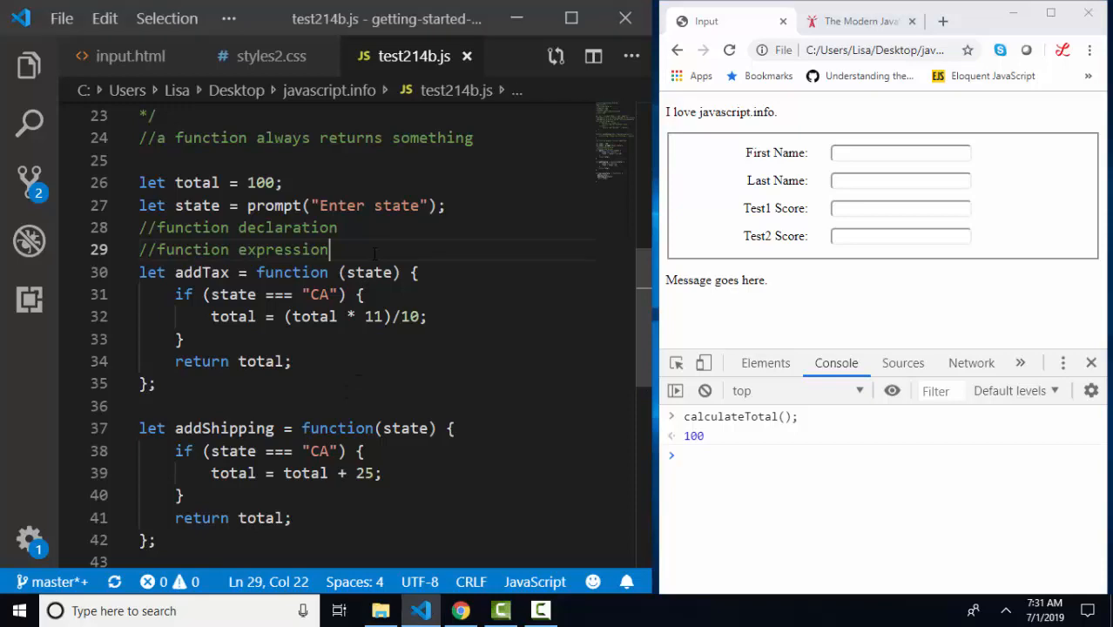
Add an '//arrow functions' comment and delete the function keyword from addTax
text(//arrow f)
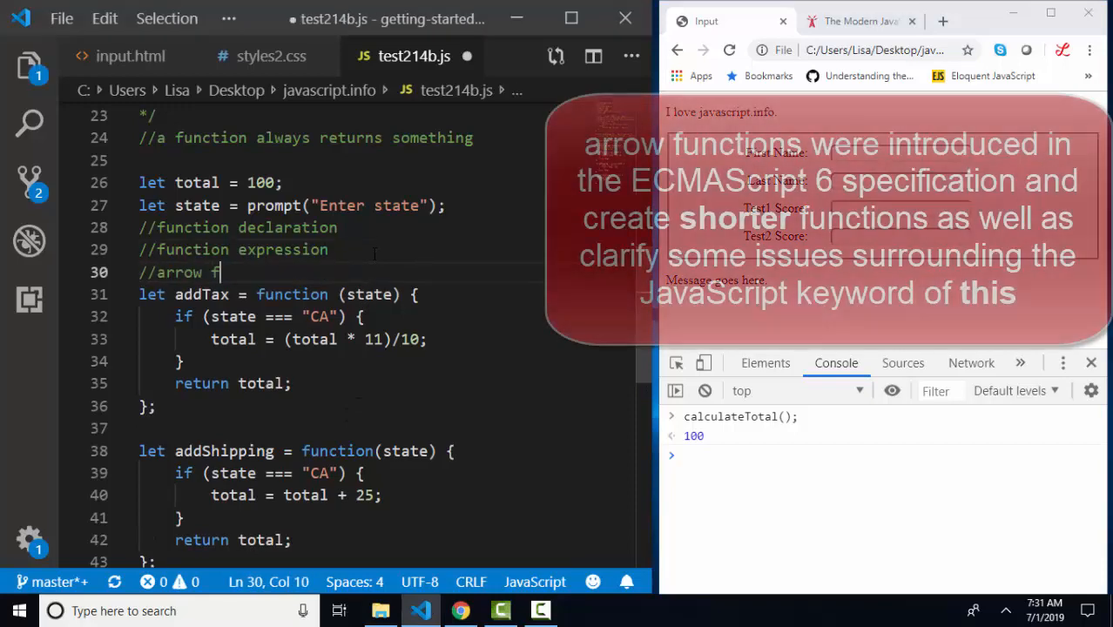
text(unctions)
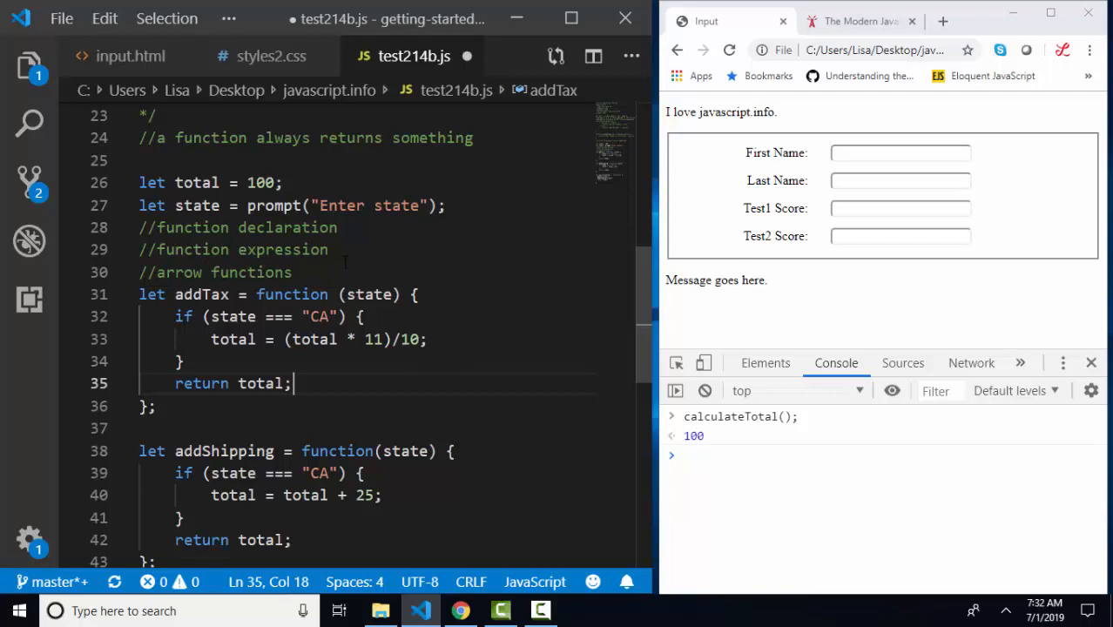
drag(113, 283, 453, 424)
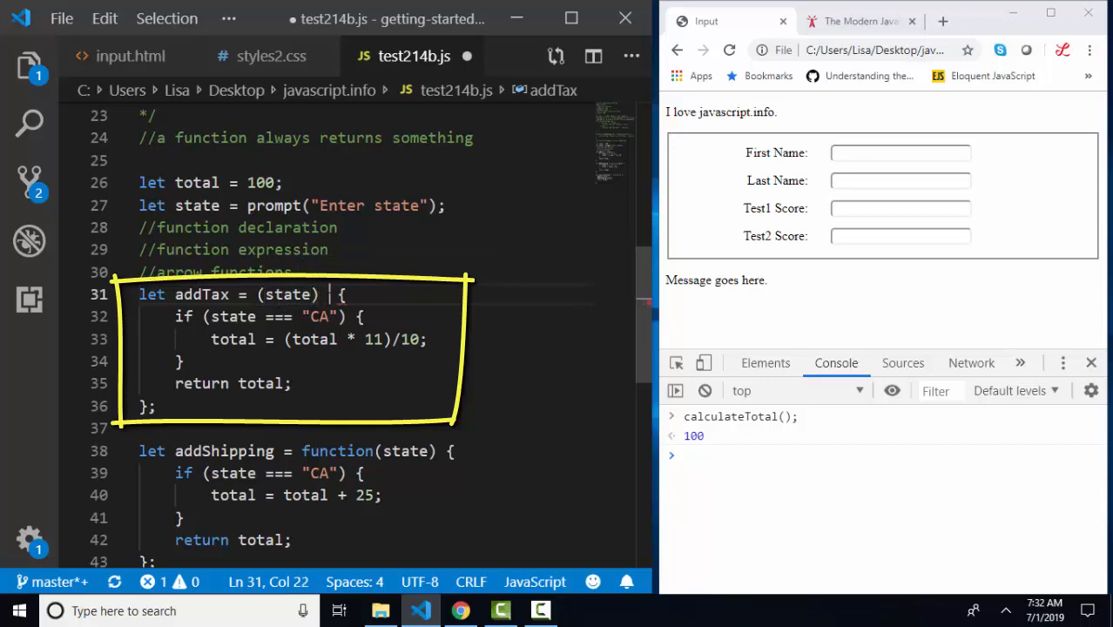
Insert => after (state) so addTax reads 'let addTax = (state) => {…};'
text(=>)
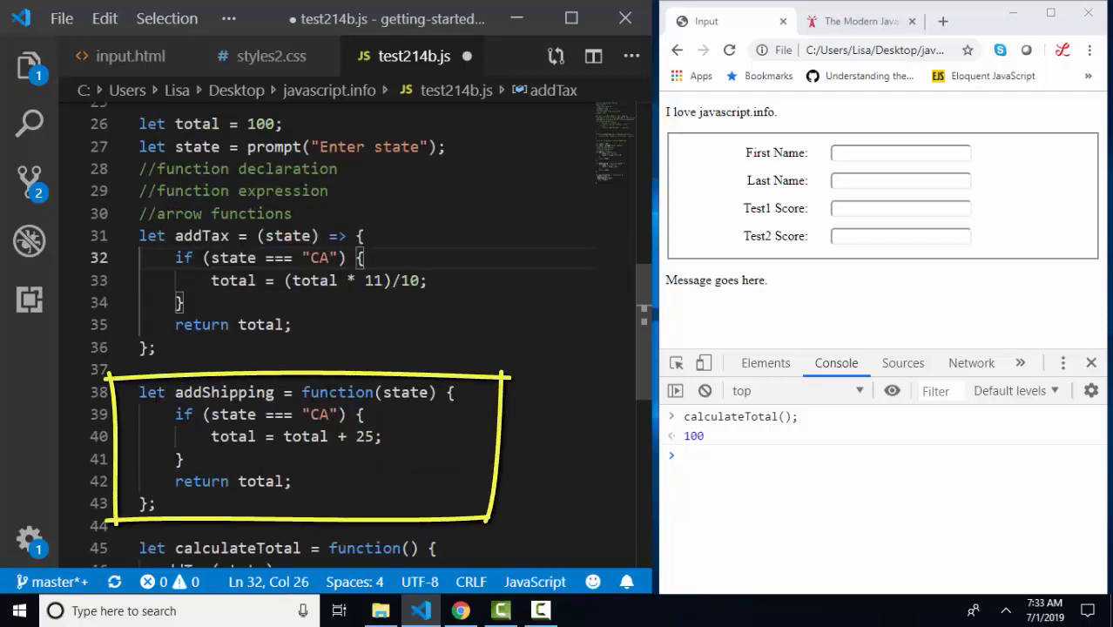
Replace function with => in addShipping and calculateTotal, then save test214b.js
double_click(337, 392)
text(=> )
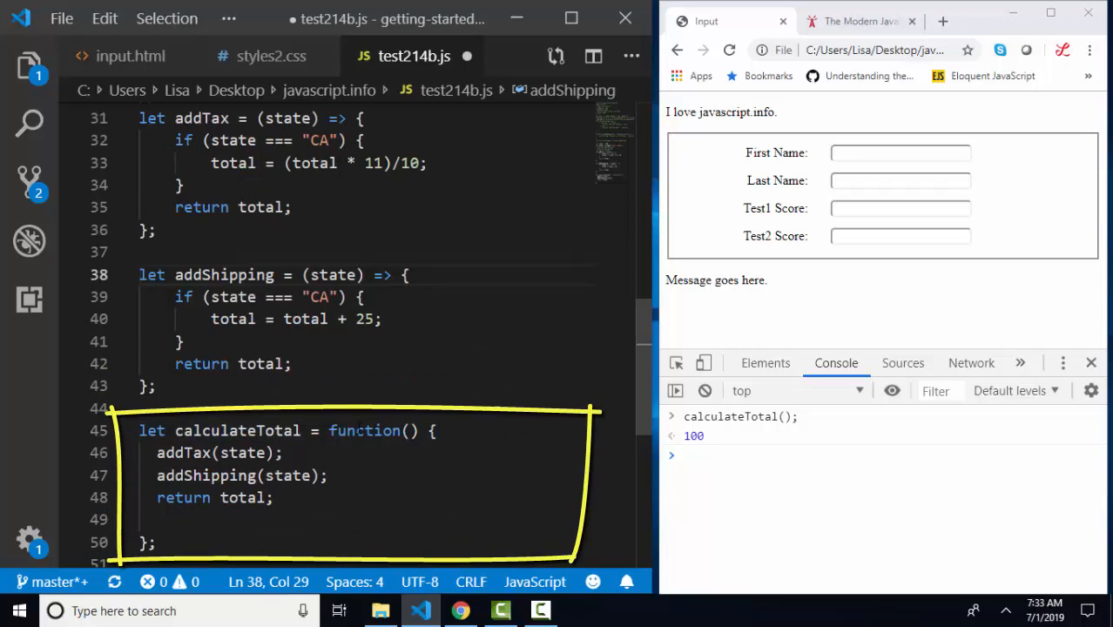
double_click(364, 430)
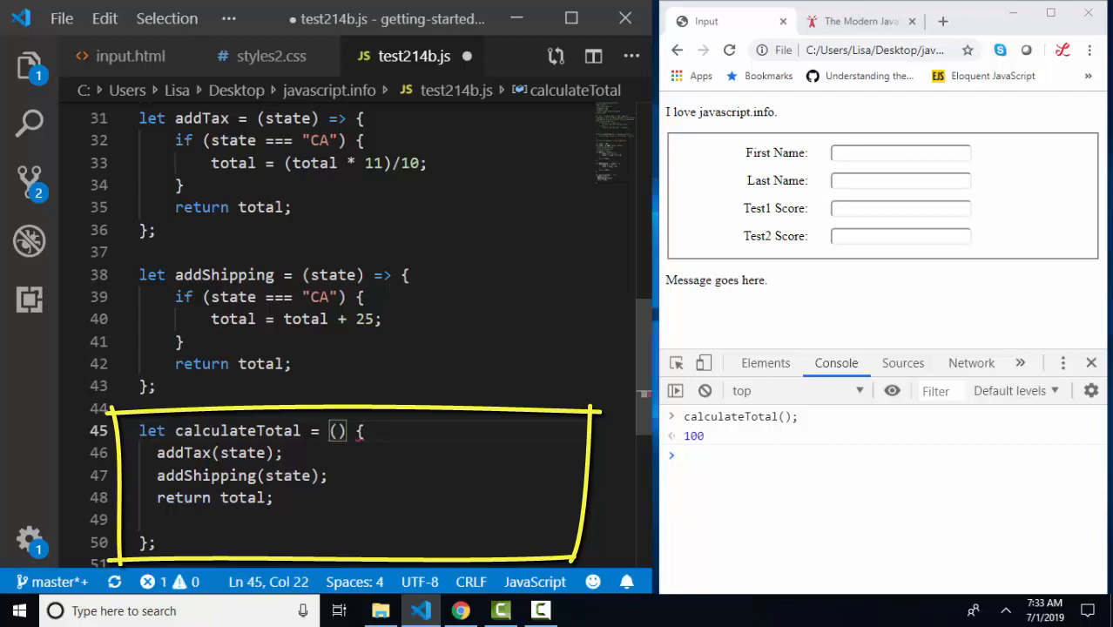
text(=>)
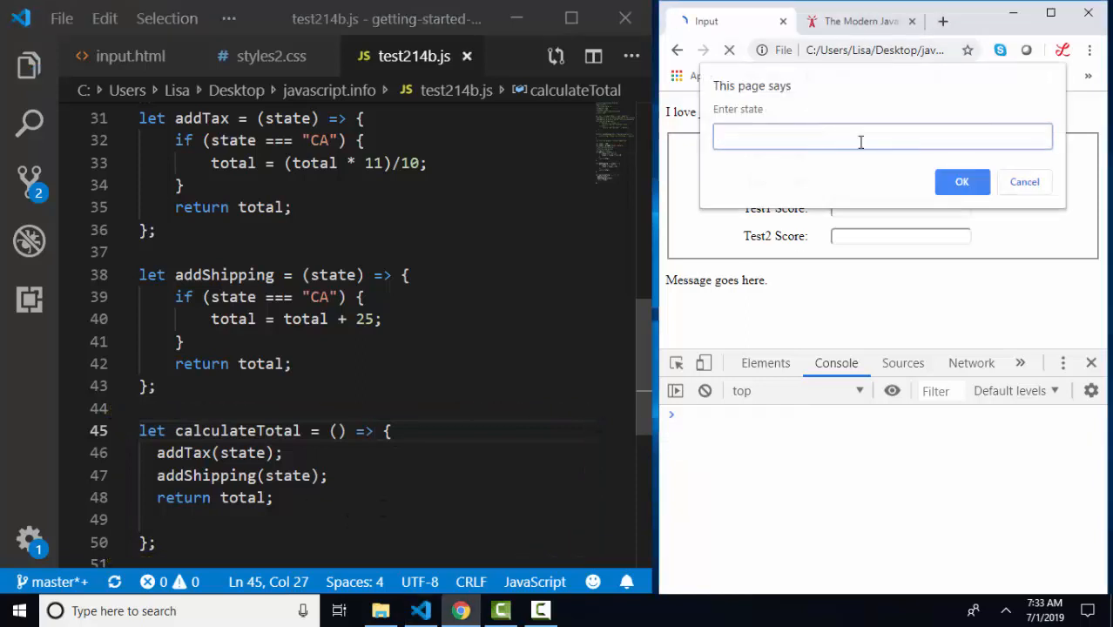
Enter CA at the state prompt and run calculateTotal(); in the console, getting 135
text(CA)
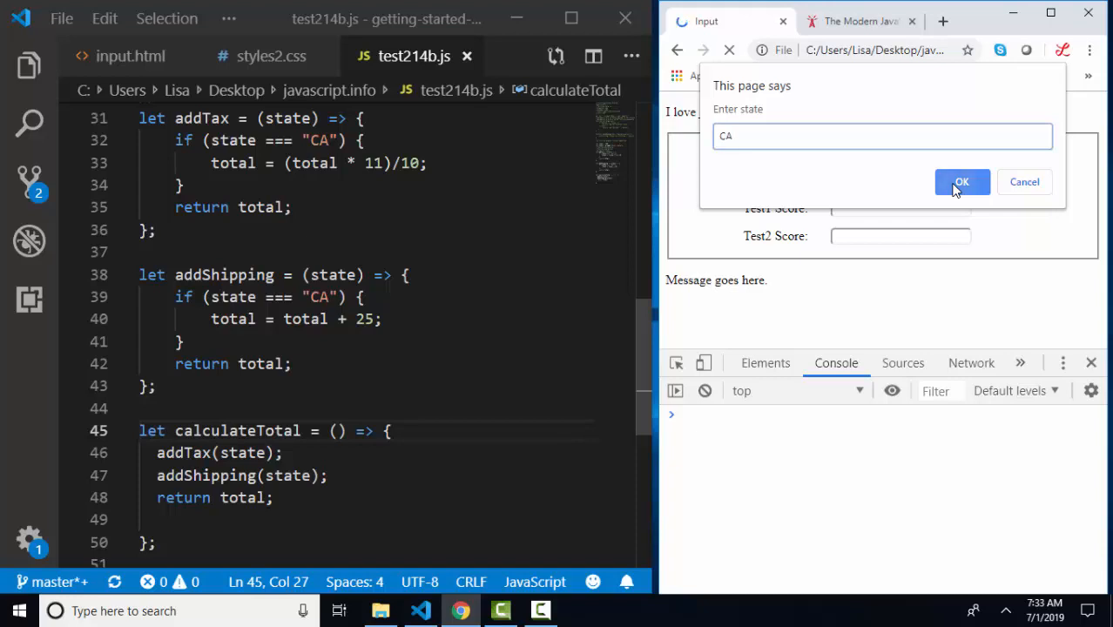
click(962, 182)
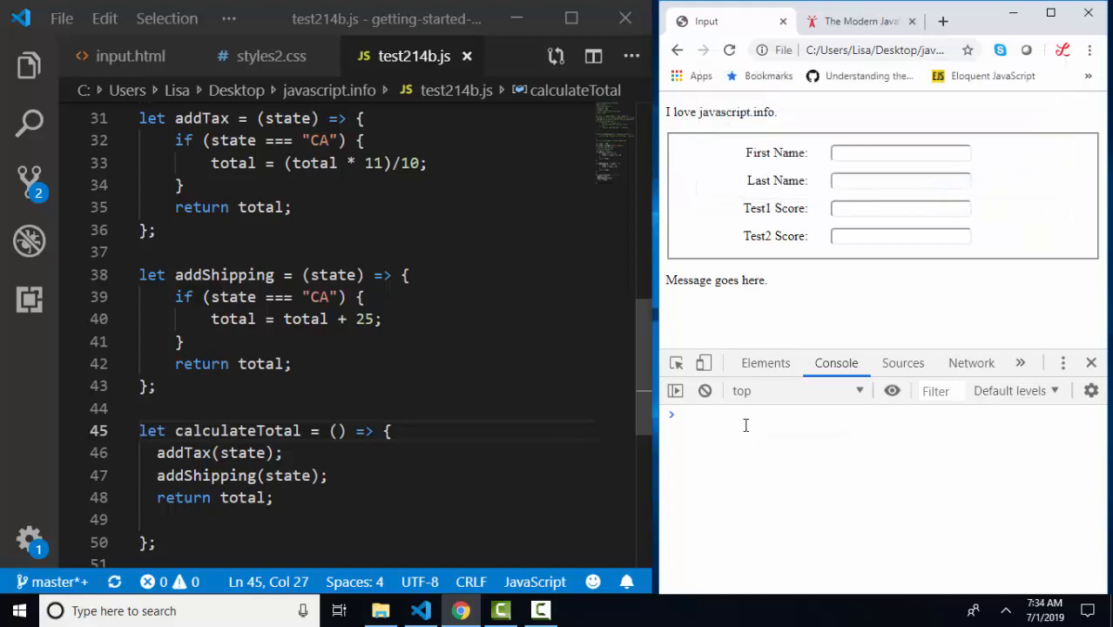
text(calculateTotal();)
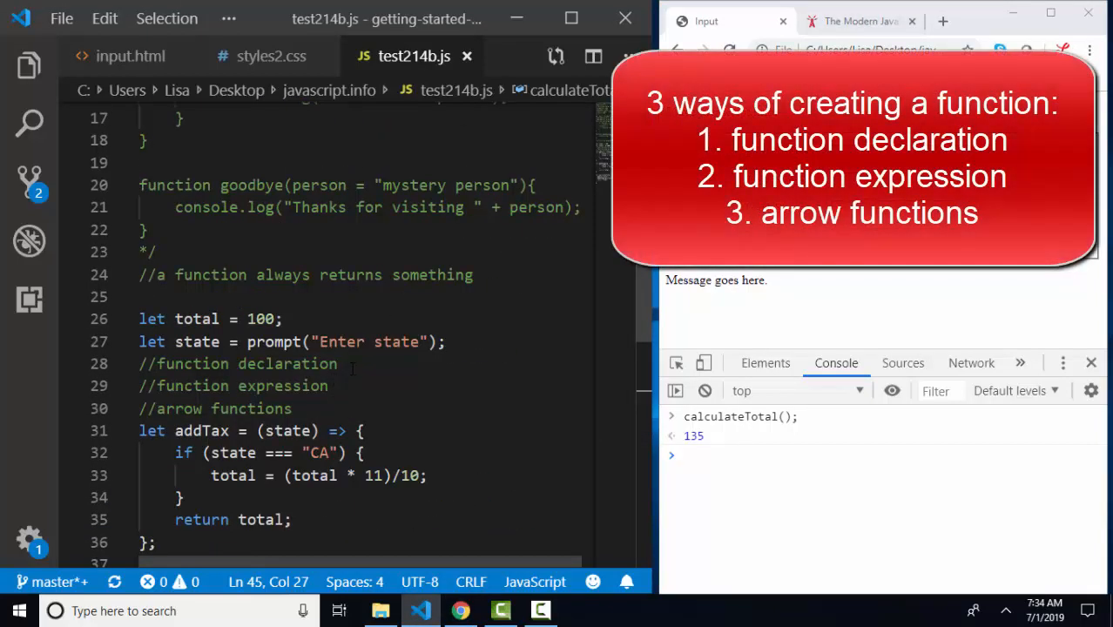
Append 'function keyword' to the //function declaration comment and select the addTax name
text(function)
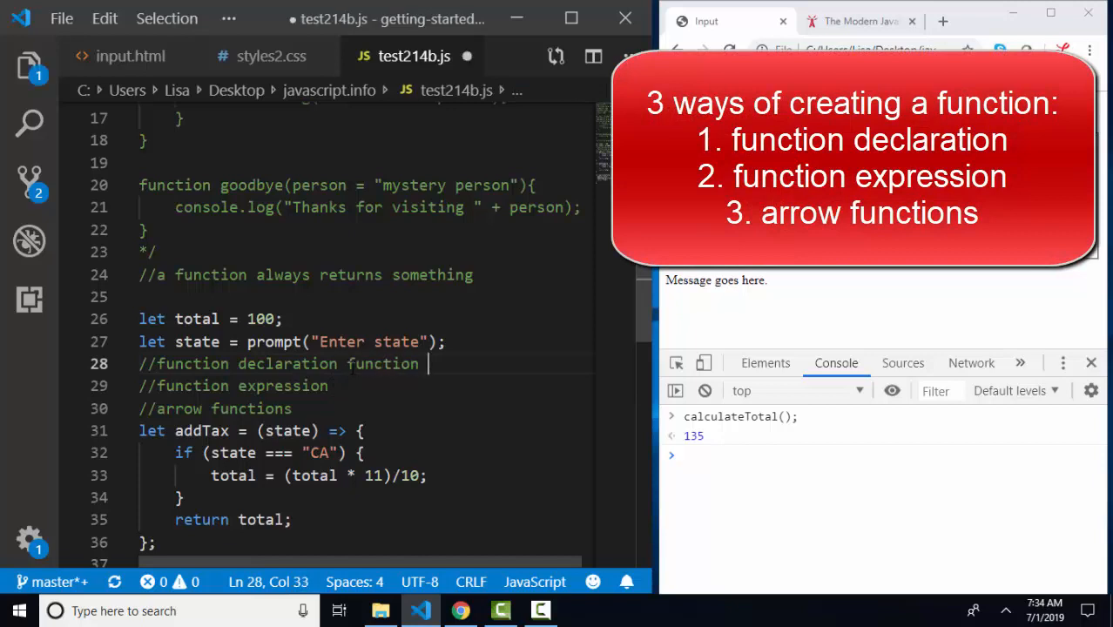
text(keyword)
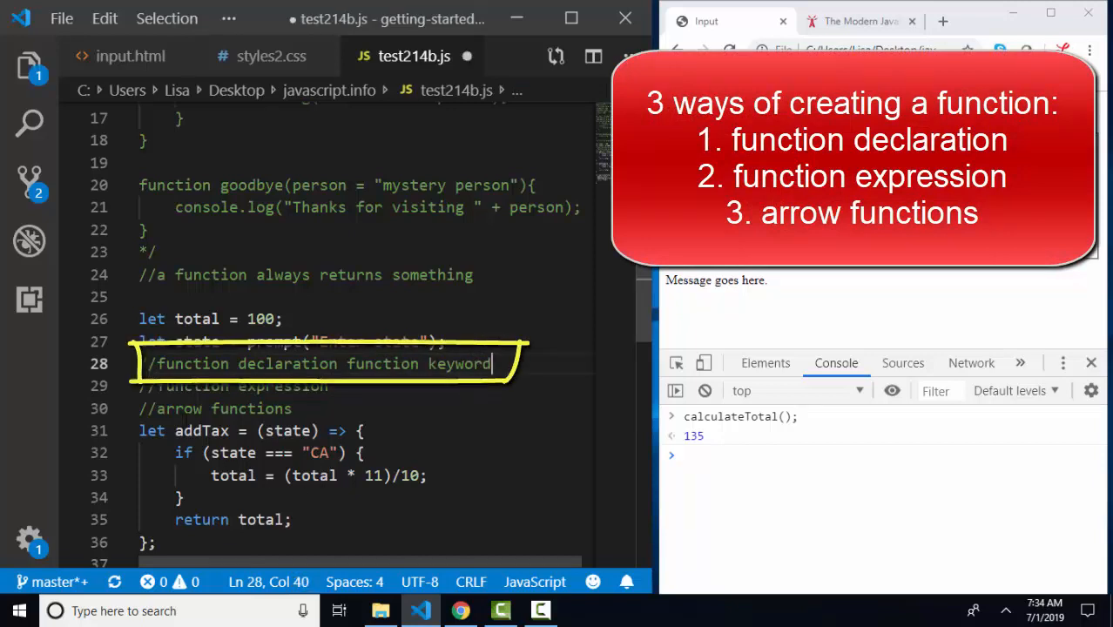
double_click(202, 430)
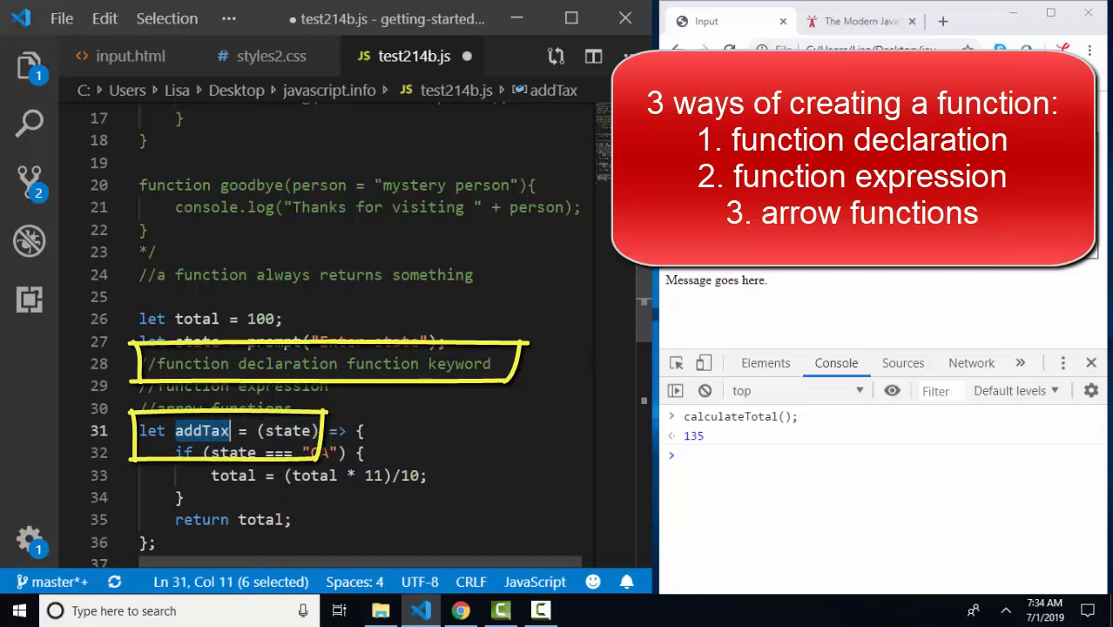